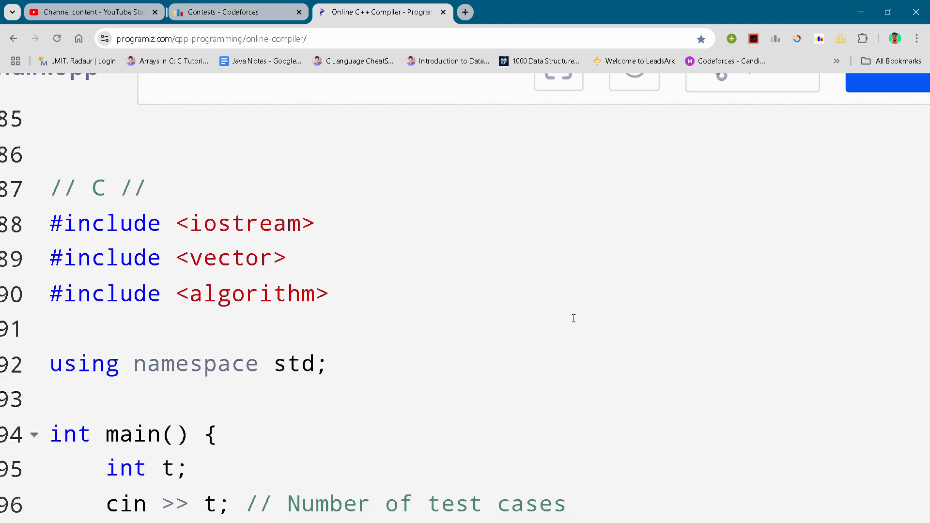
mouse_move(589, 499)
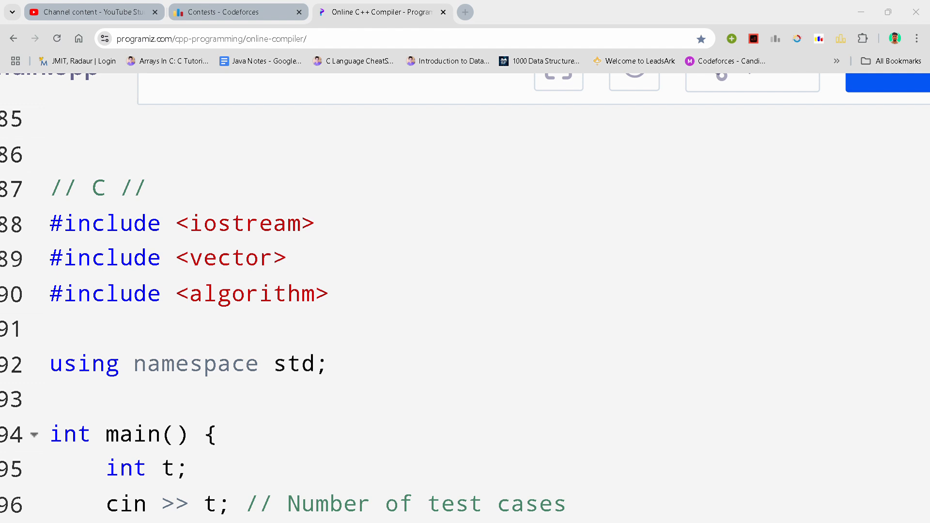
mouse_move(673, 519)
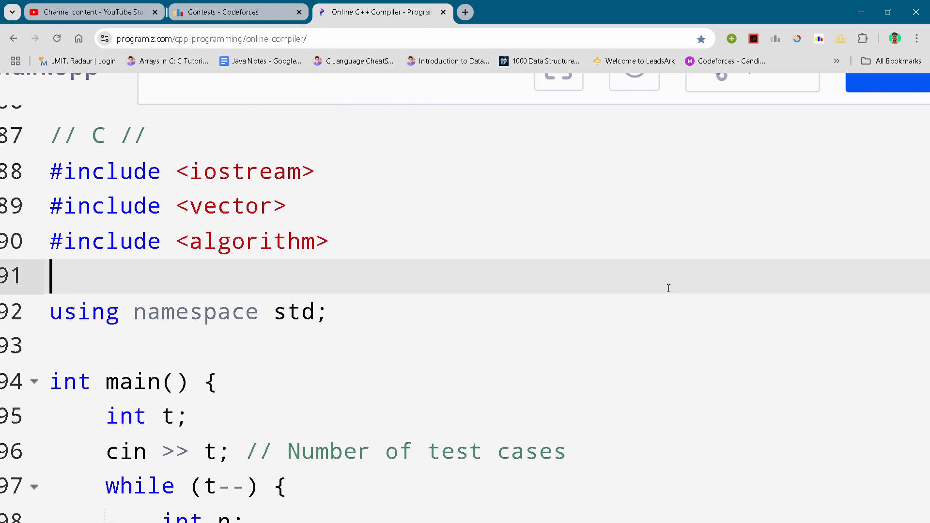
scroll(down, 3)
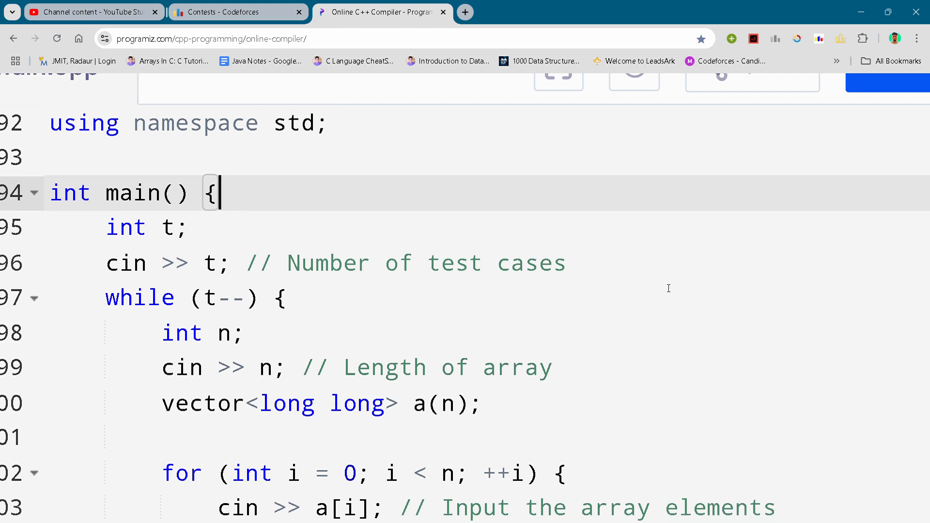
scroll(down, 3)
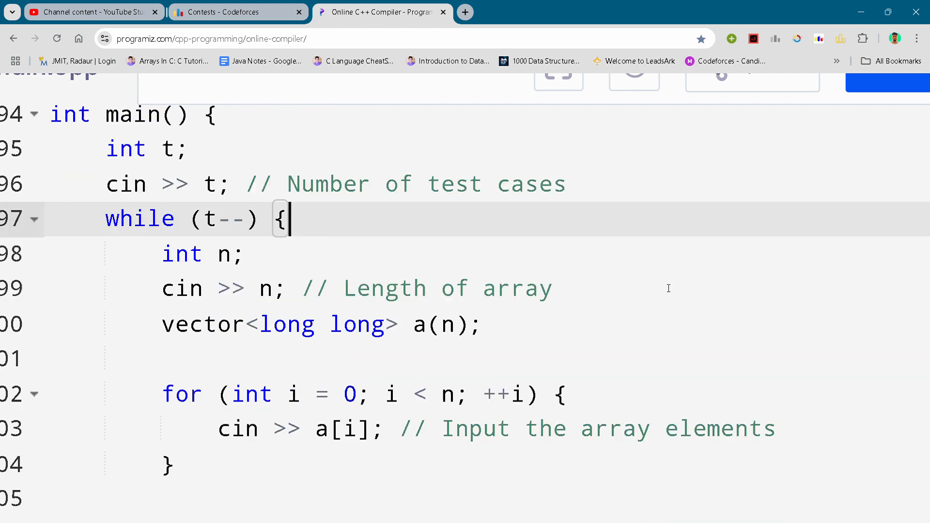
scroll(down, 3)
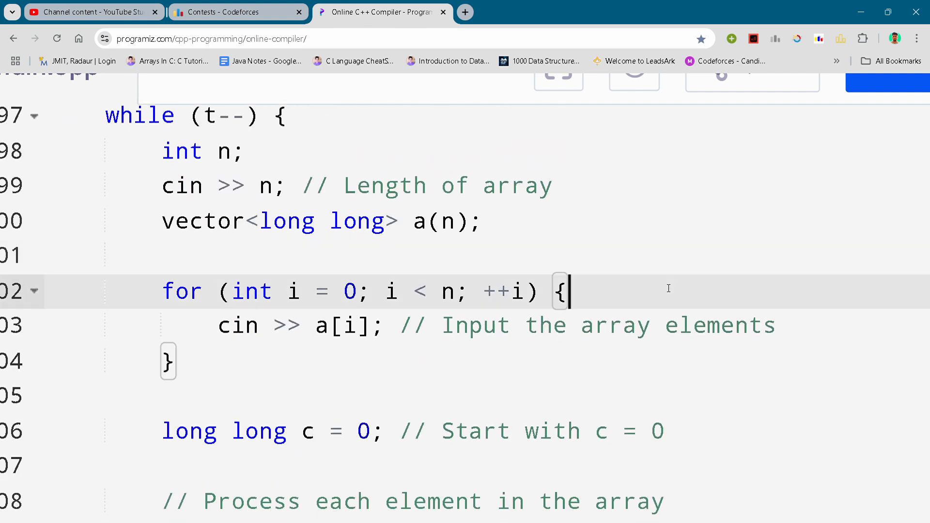
scroll(down, 3)
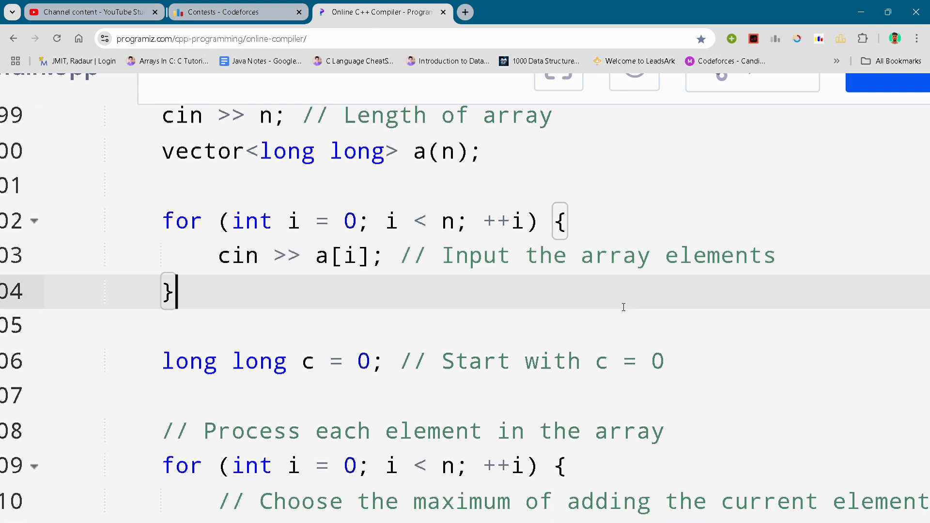
scroll(down, 3)
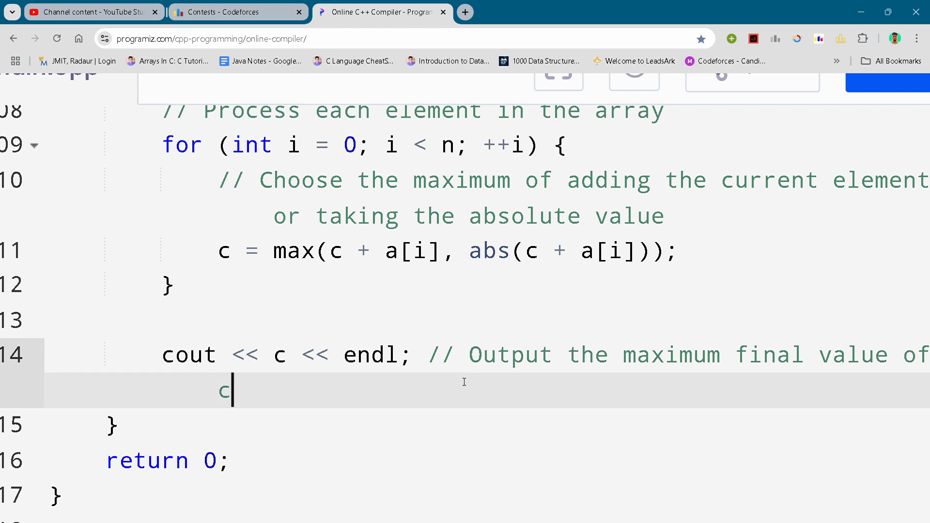
mouse_move(859, 72)
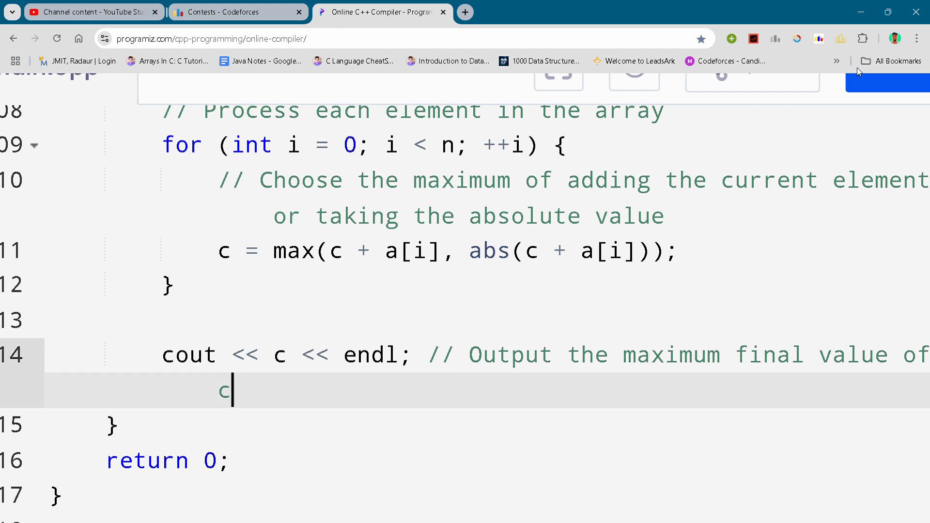